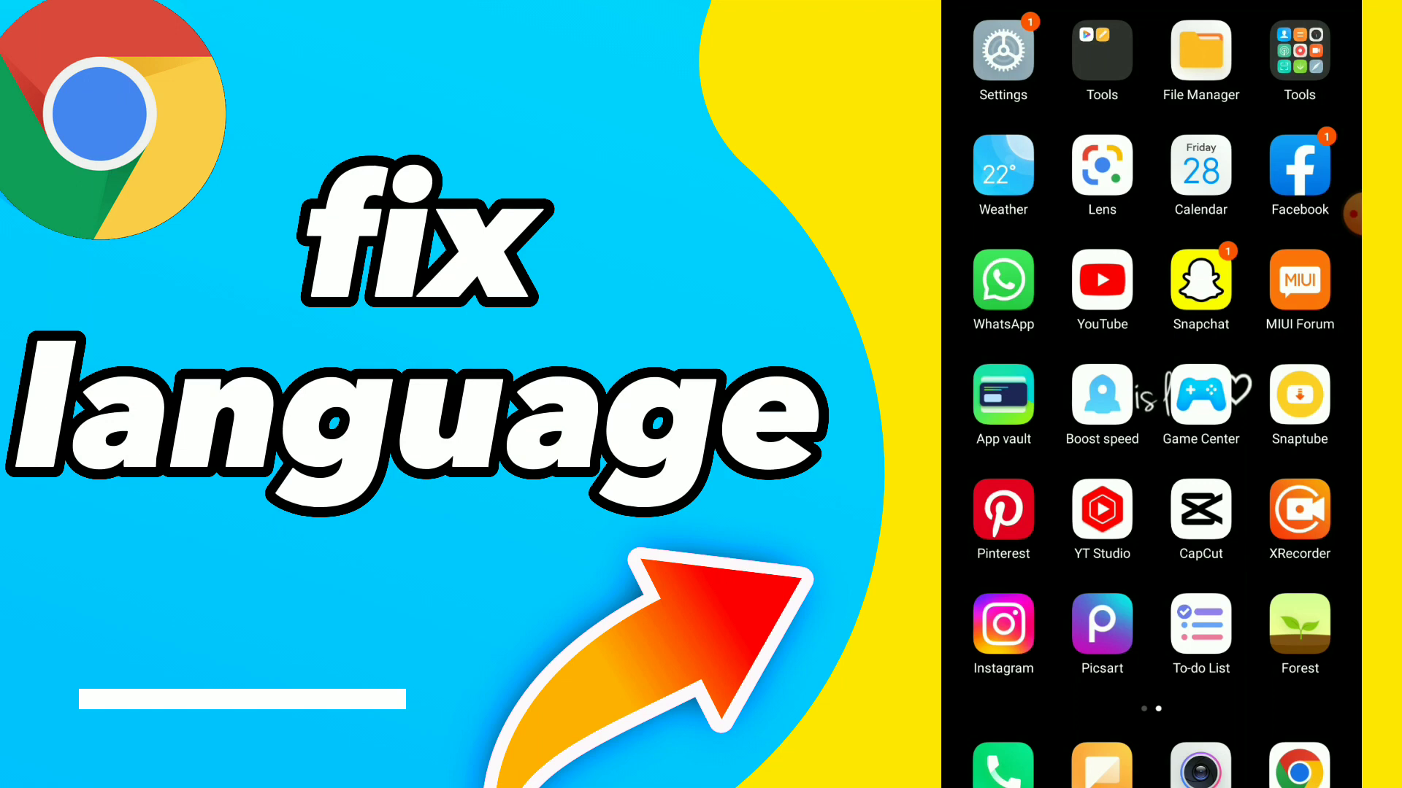
- Launch Chrome from the home screen dock so its Google new-tab page appears
left_click(1300, 771)
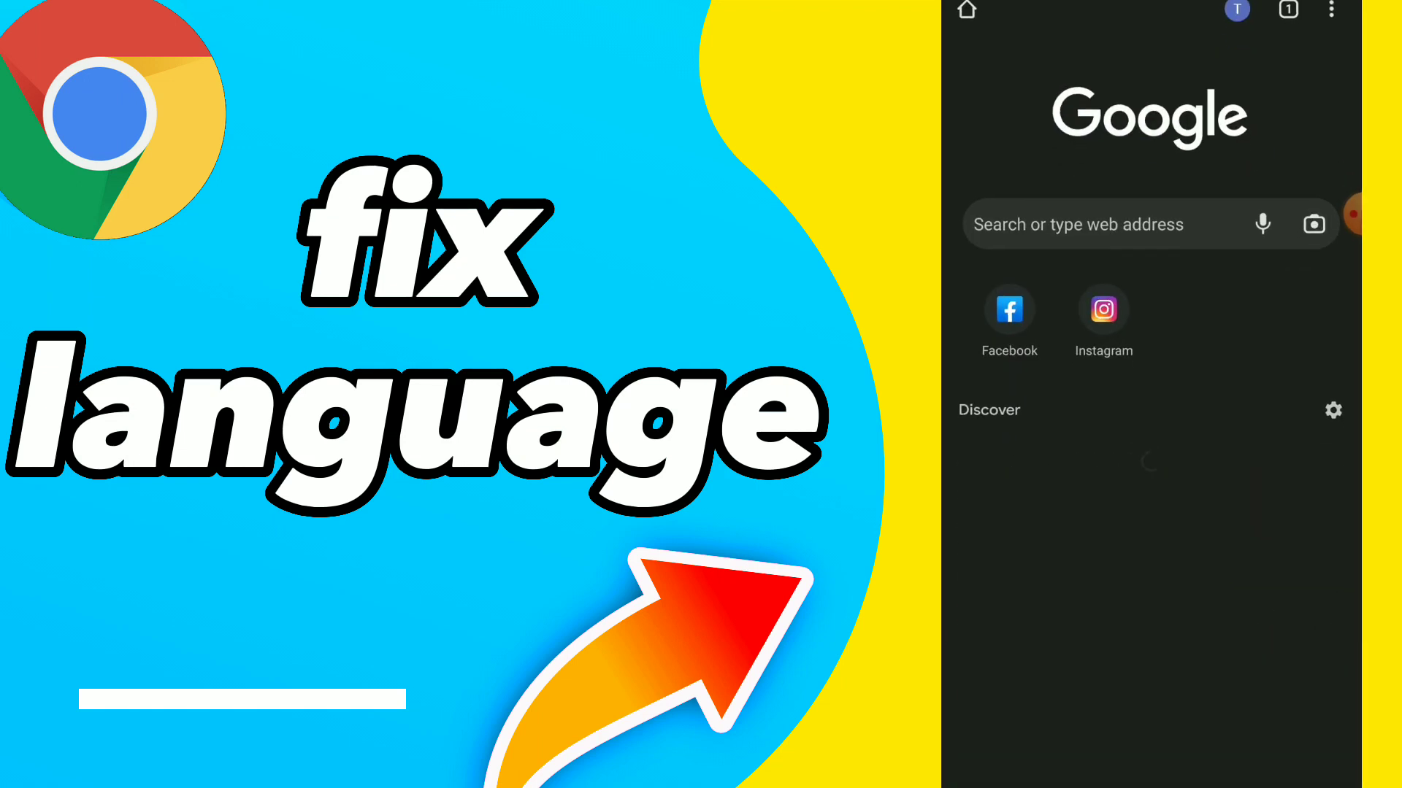
- Reach Chrome's Languages settings via the three-dot menu and Settings
left_click(1326, 9)
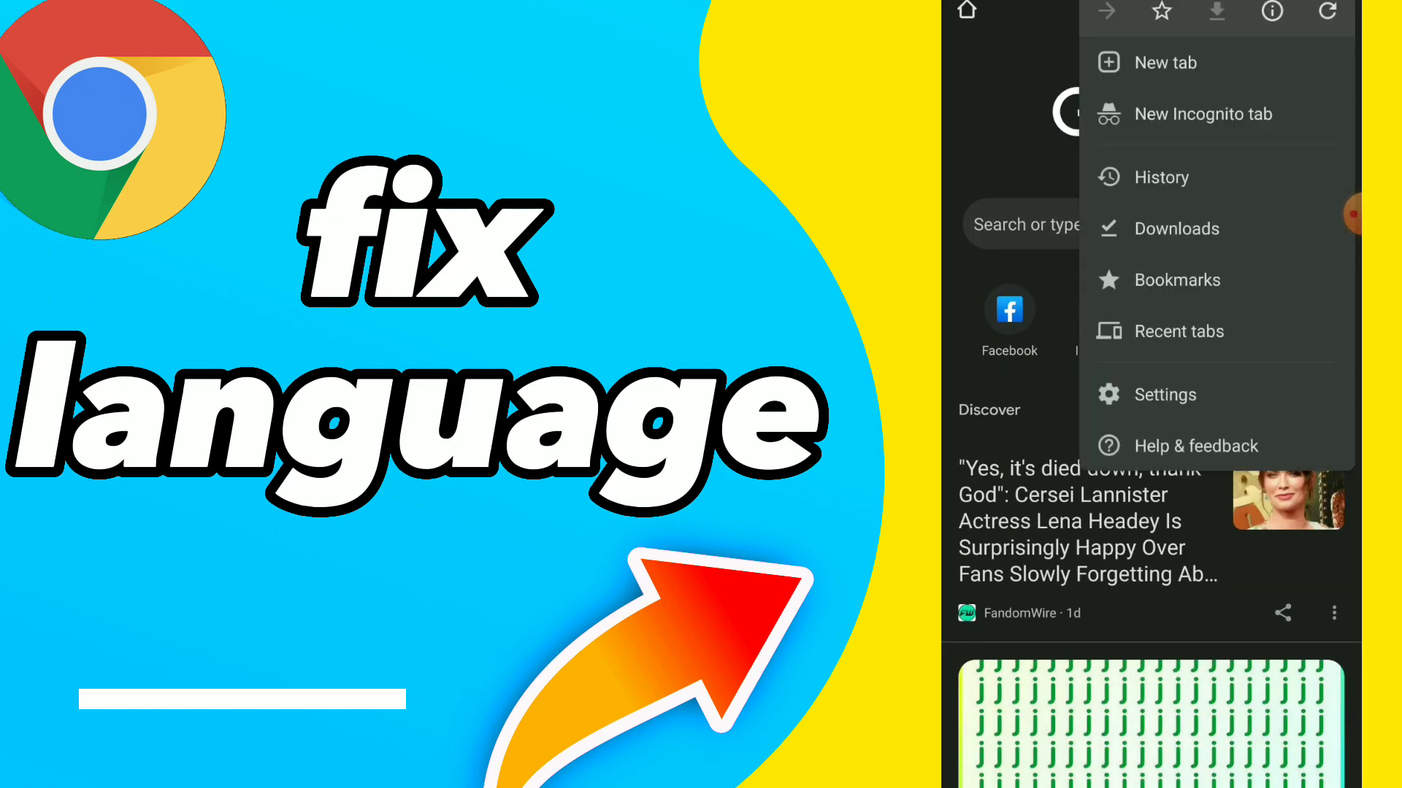
left_click(1165, 394)
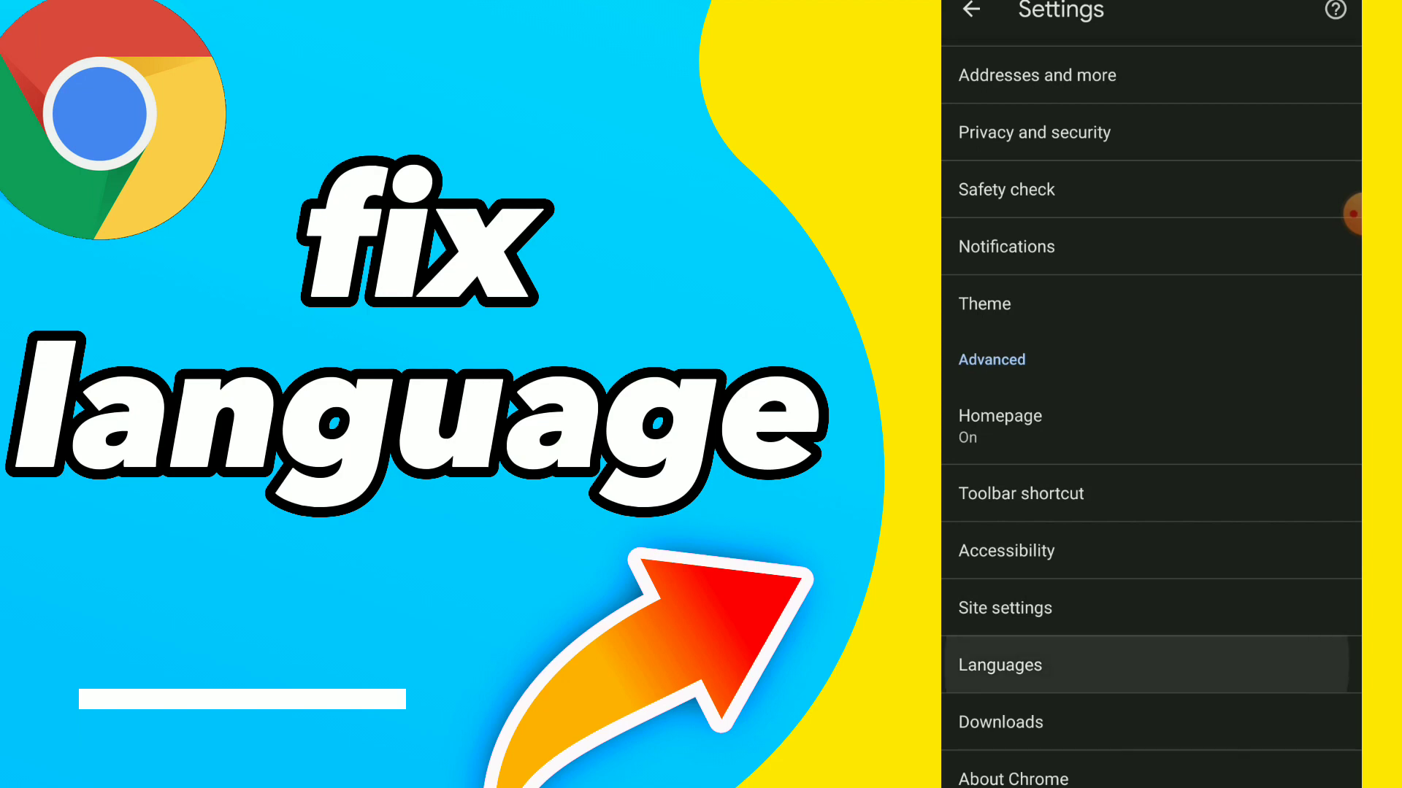
left_click(999, 666)
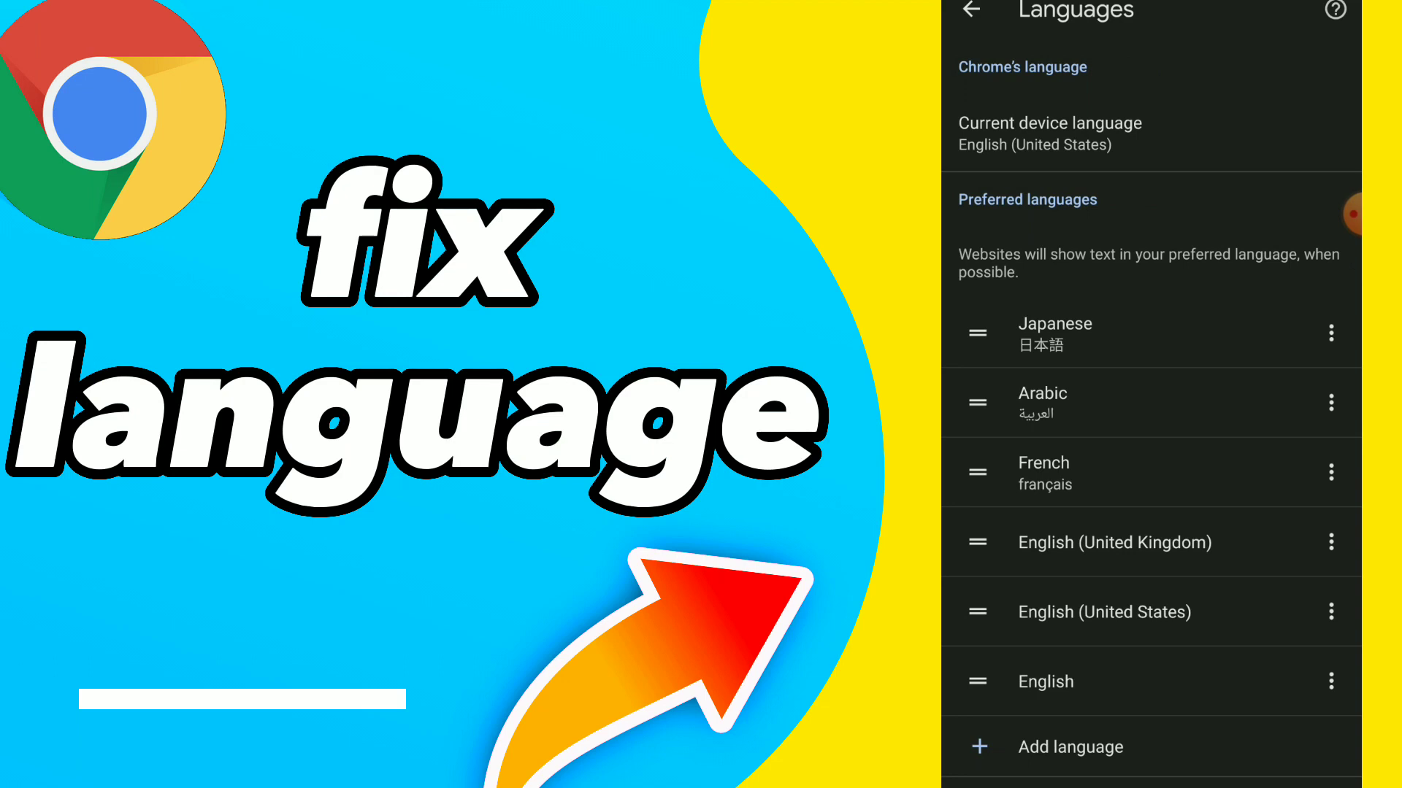
- Start Add language and browse the Select language list headed by Japanese
left_click(1069, 748)
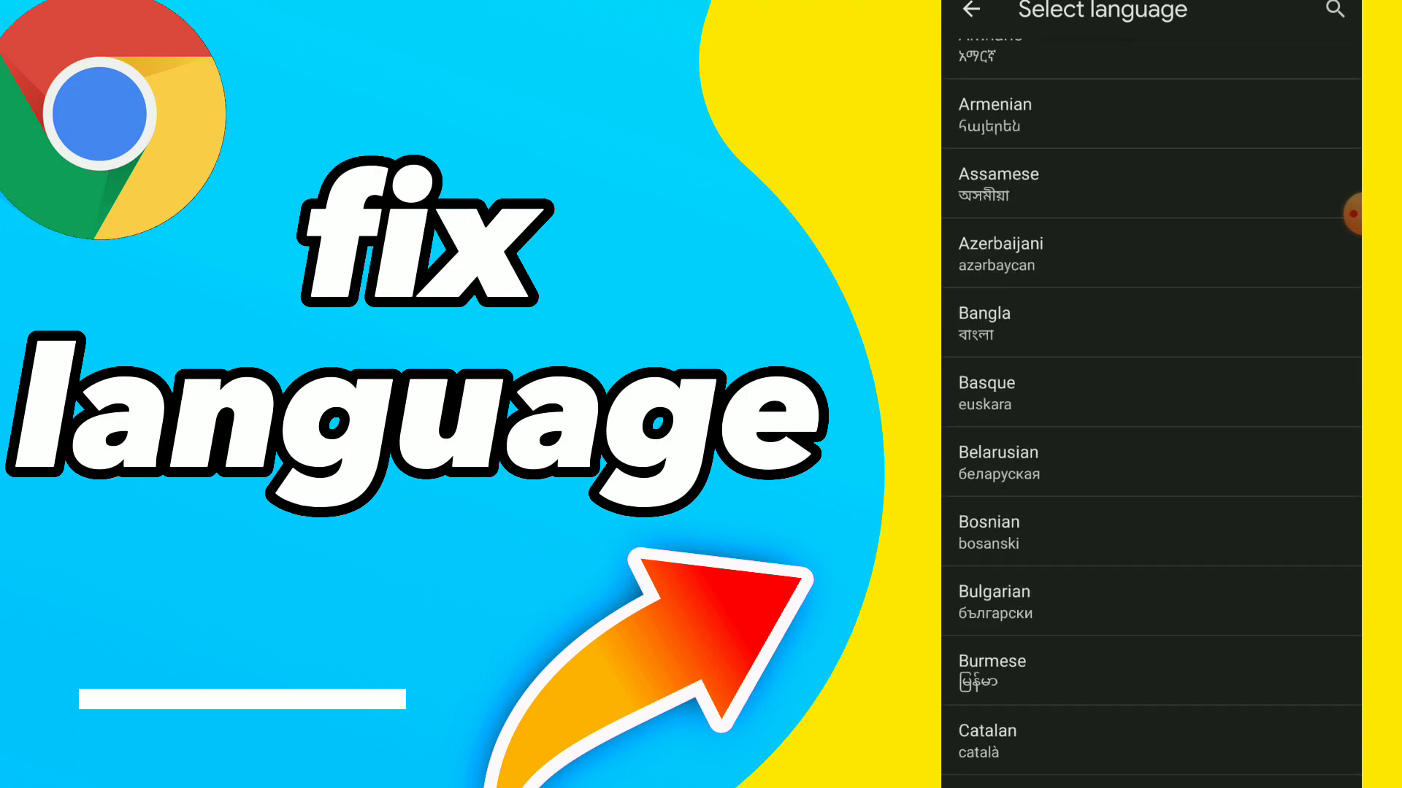
scroll("down", 3)
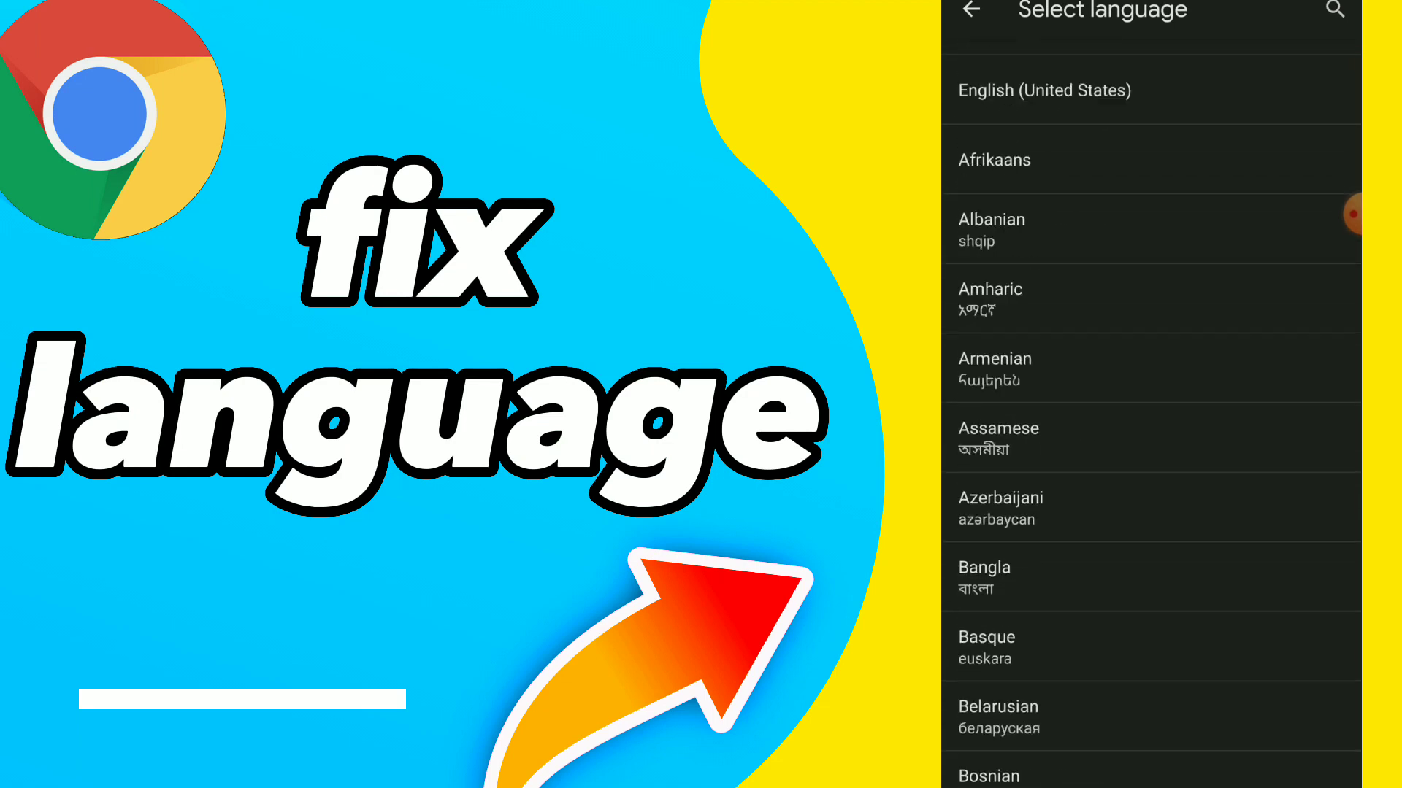
scroll("down", 3)
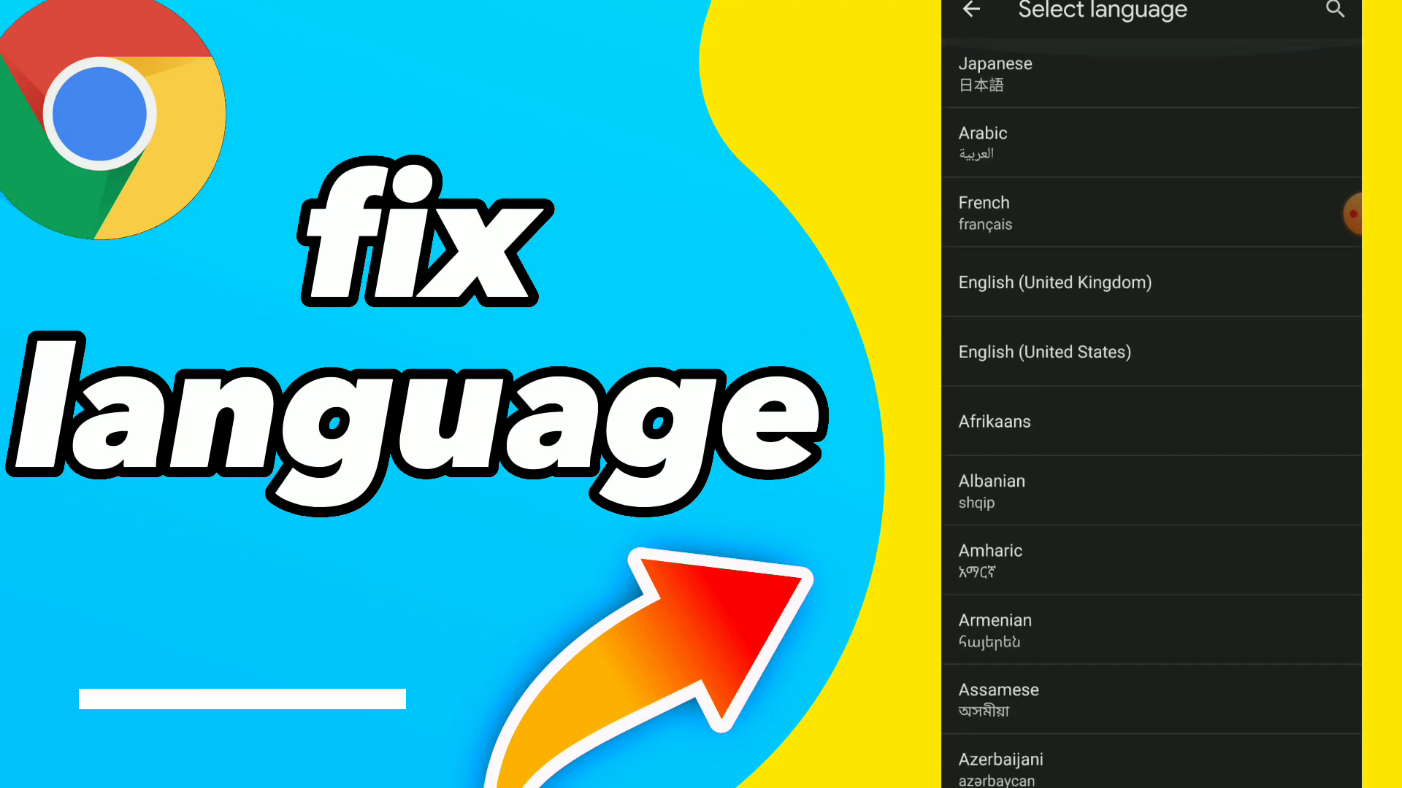